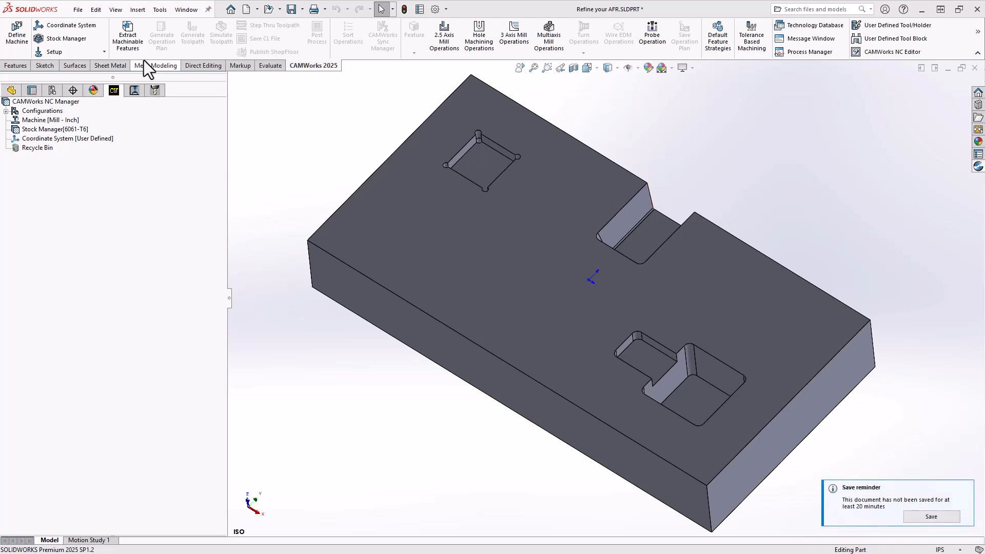
- Extract machinable features from the block and switch to the Simplify Features saved view
left_click(156, 65)
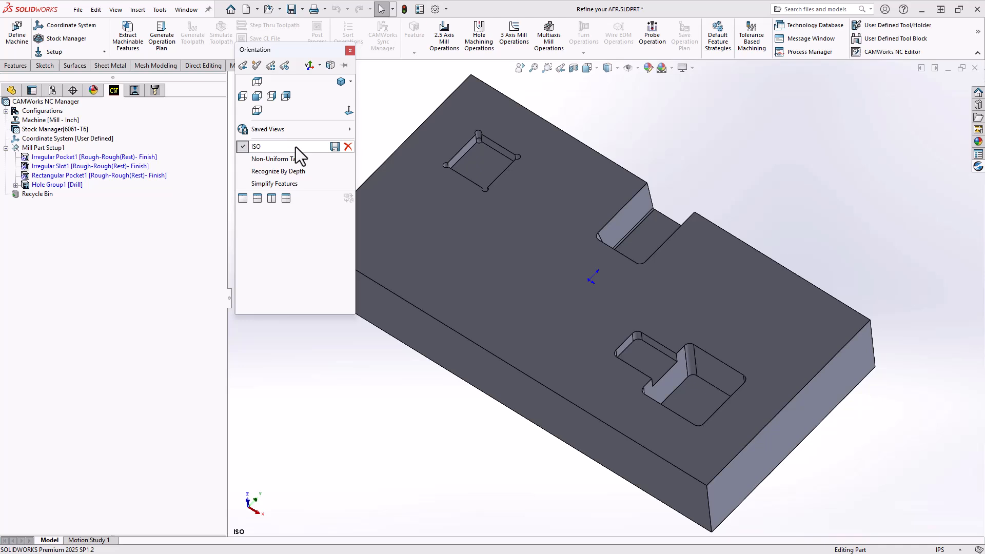
left_click(274, 182)
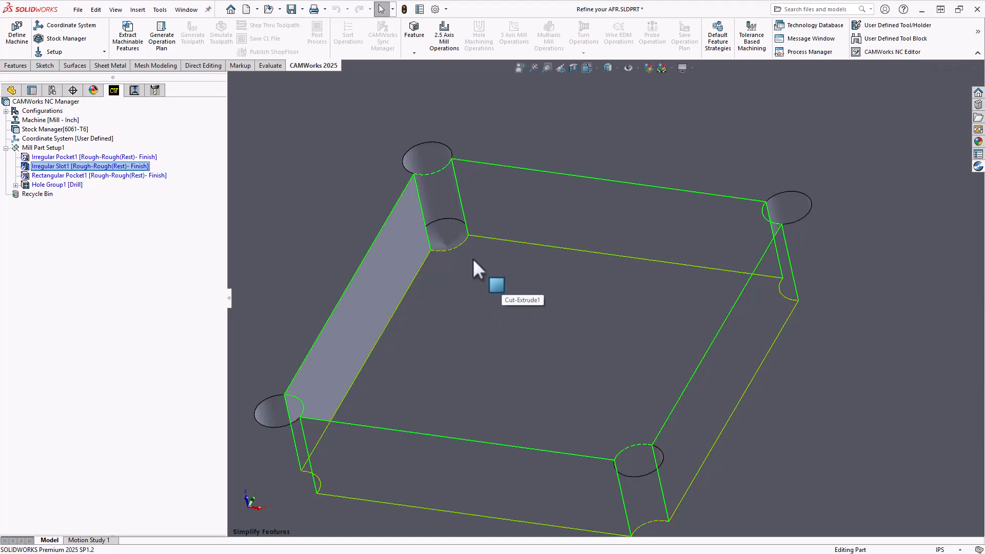
mouse_move(749, 303)
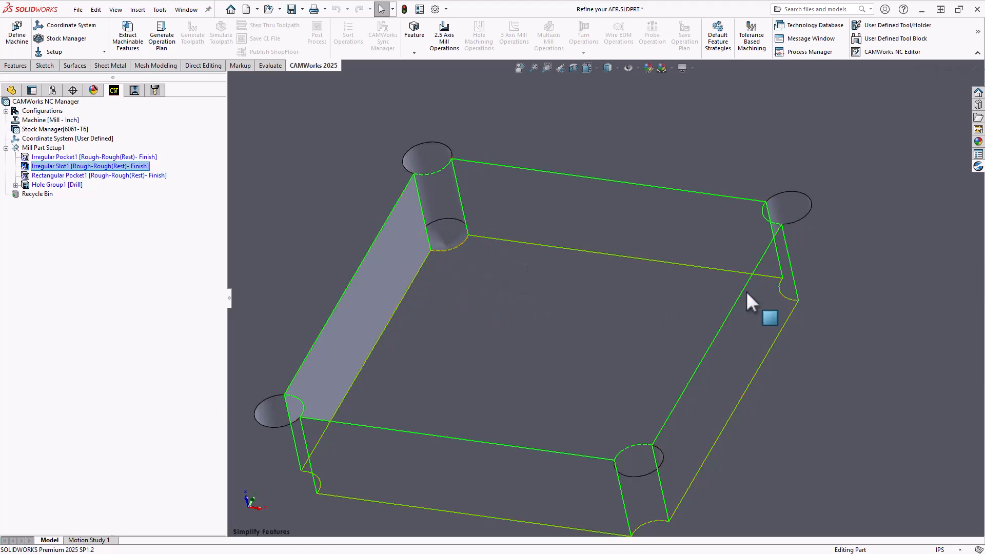
mouse_move(493, 308)
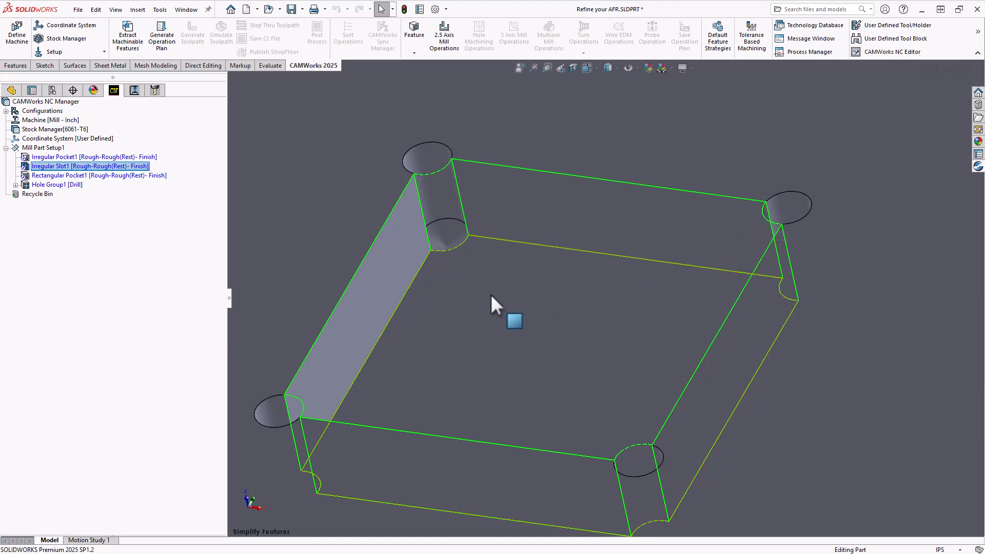
mouse_move(470, 311)
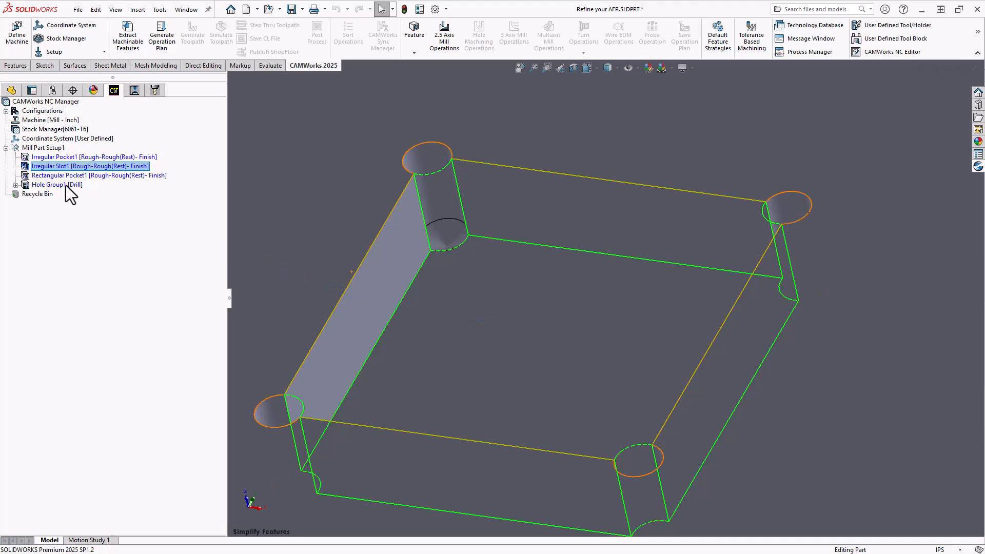
left_click(51, 185)
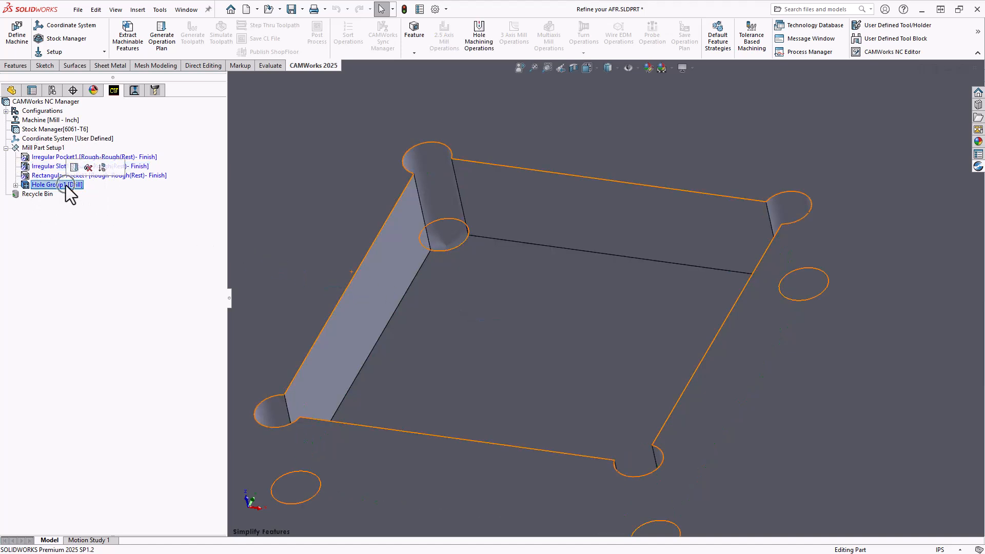
left_click(43, 167)
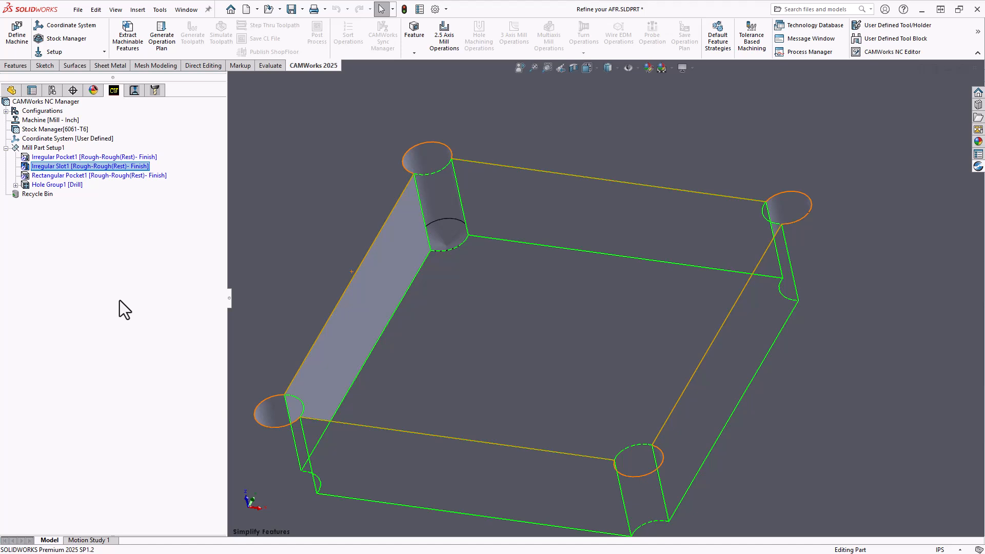
mouse_move(130, 306)
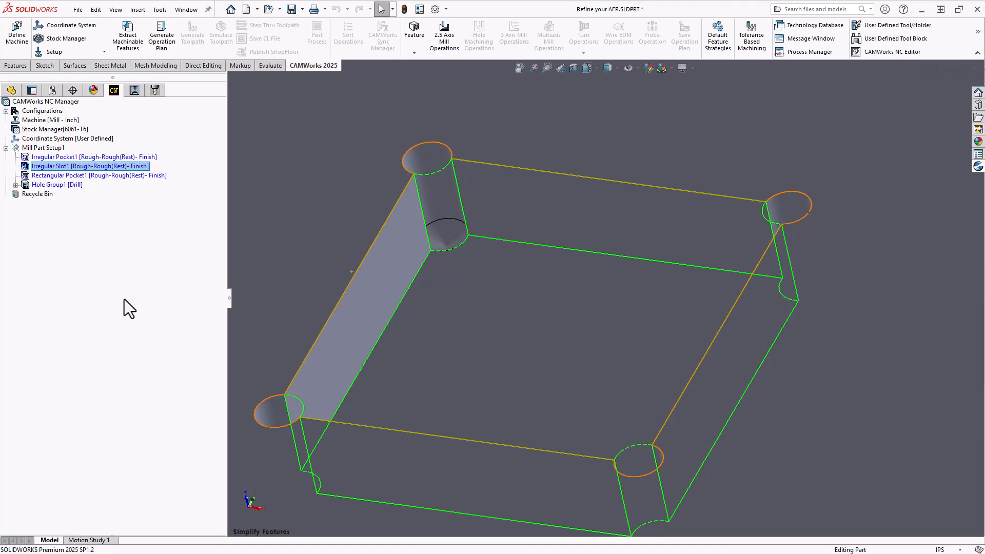
mouse_move(76, 127)
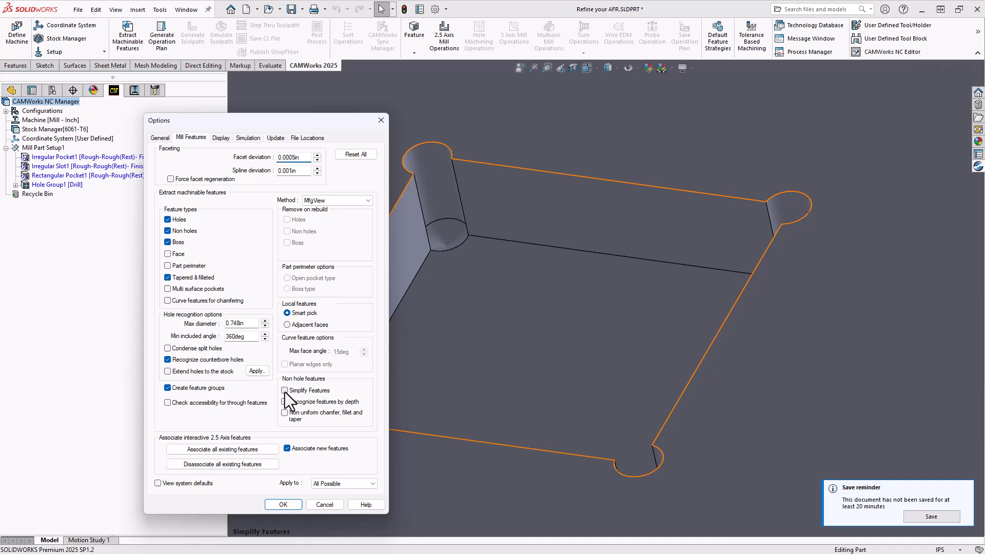
- Enable Simplify Features on the Mill Features tab and apply the options
left_click(285, 389)
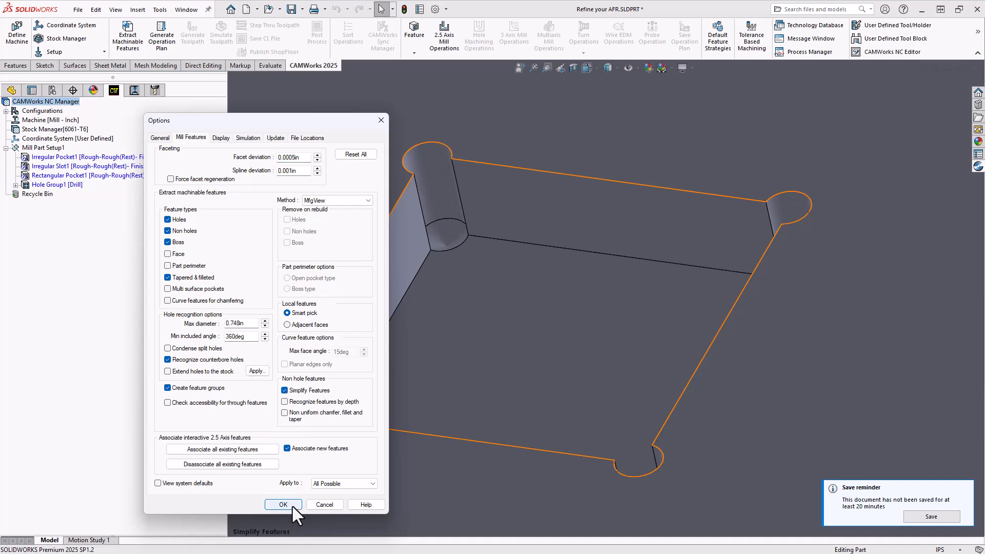
left_click(284, 503)
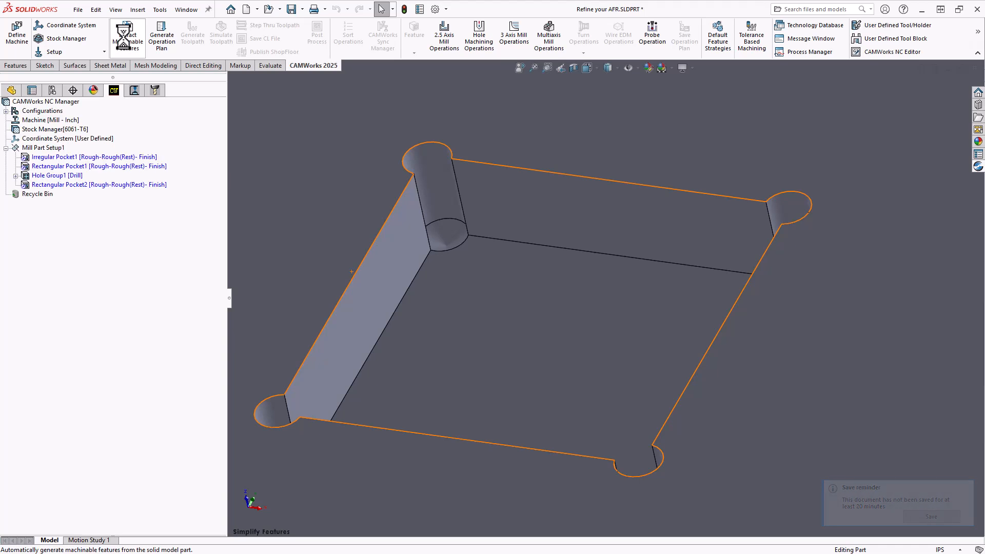
left_click(72, 184)
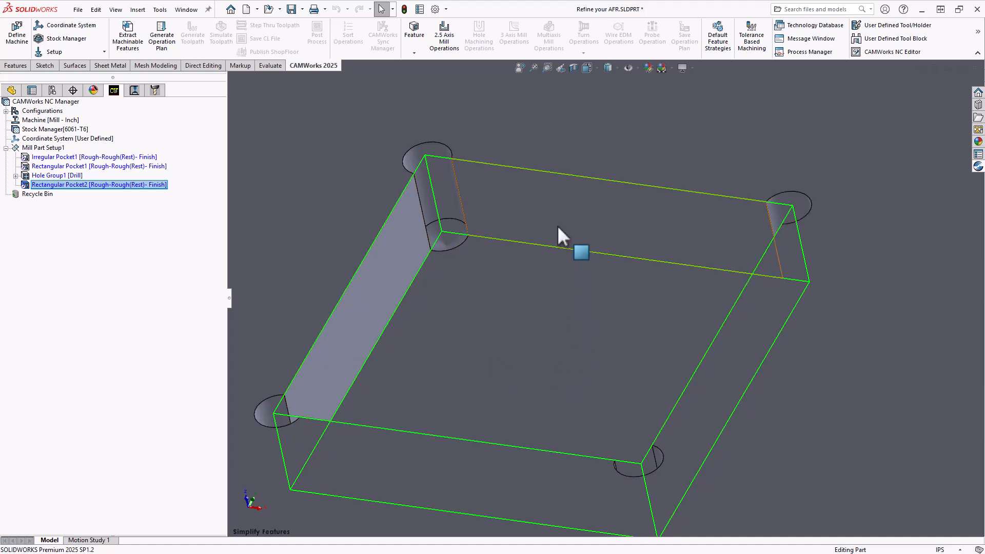
mouse_move(438, 243)
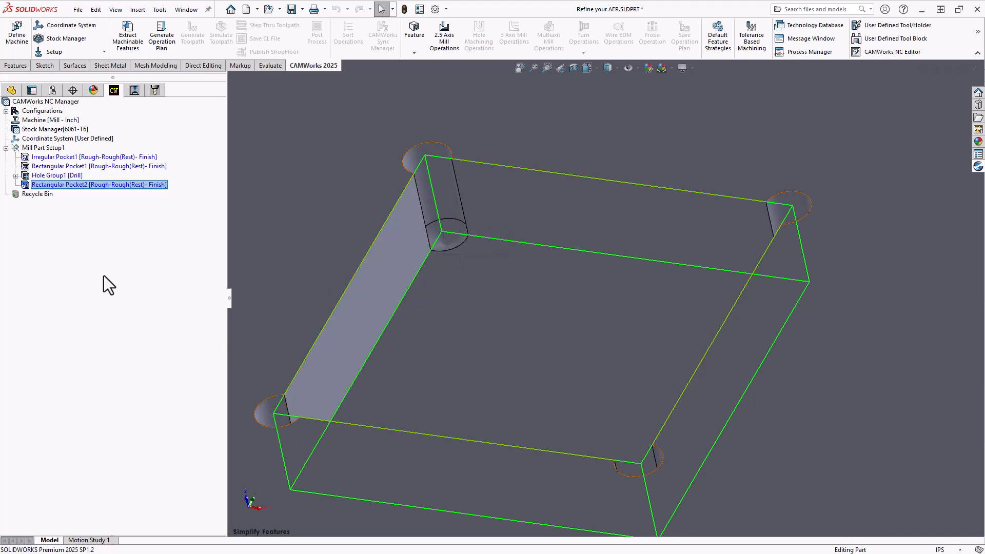
left_click(98, 185)
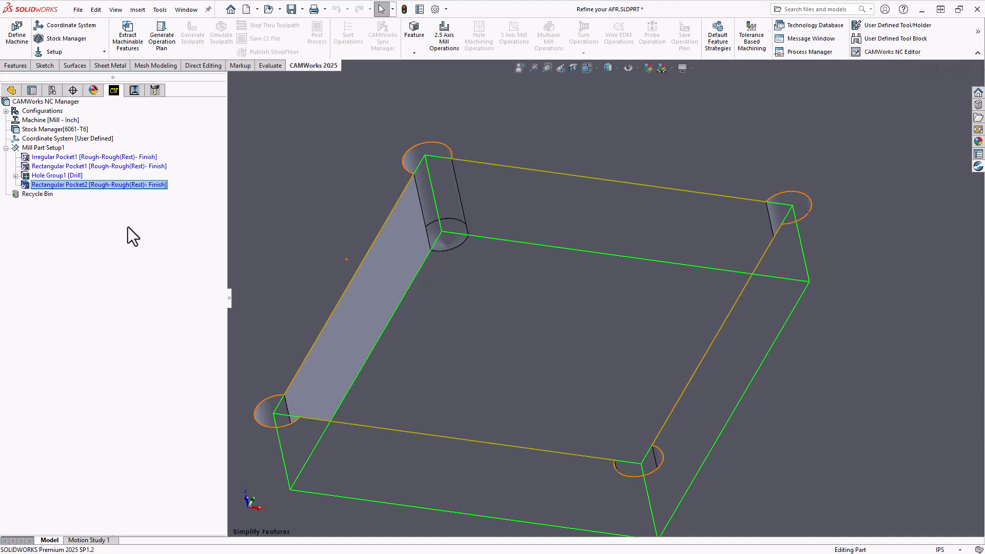
left_click(51, 174)
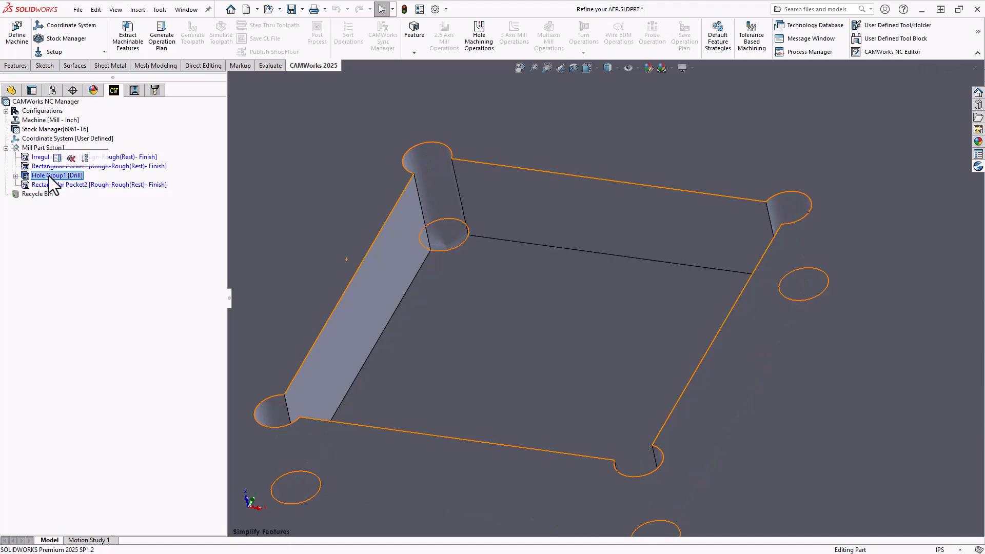
left_click(57, 174)
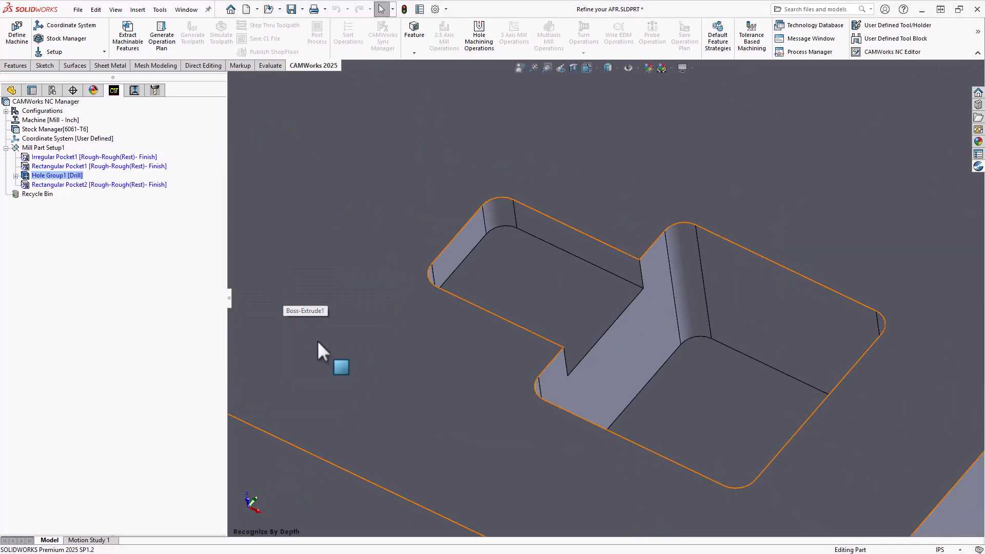
mouse_move(111, 279)
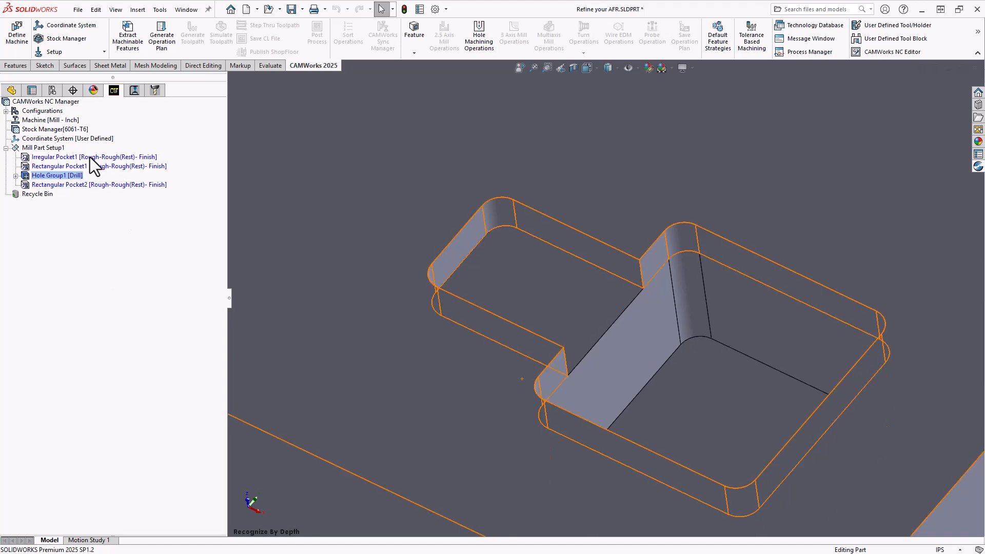
left_click(67, 156)
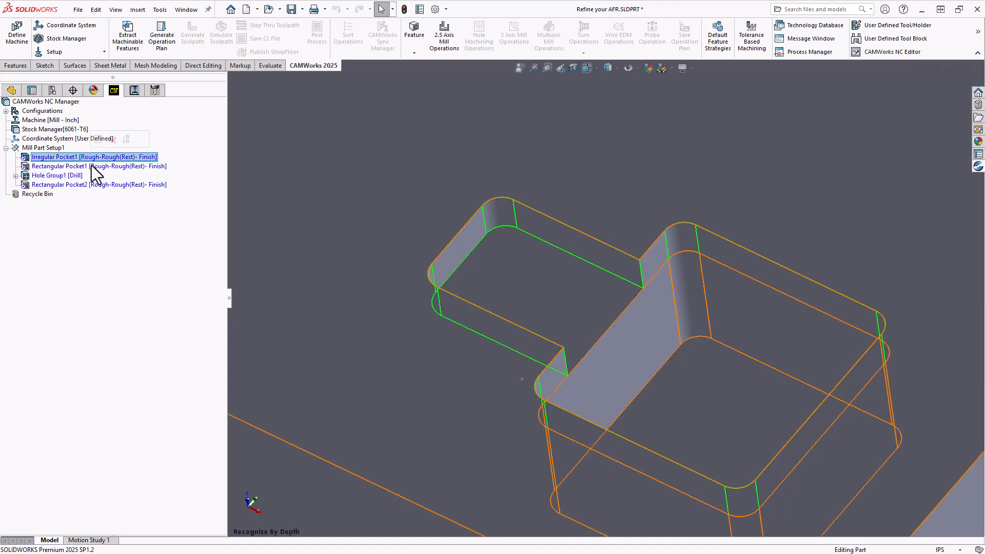
left_click(77, 166)
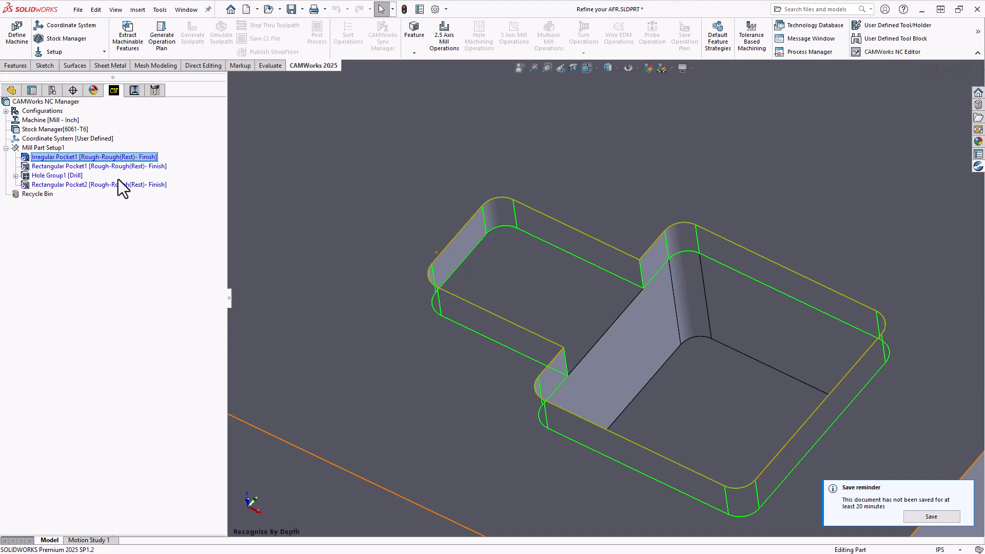
left_click(77, 166)
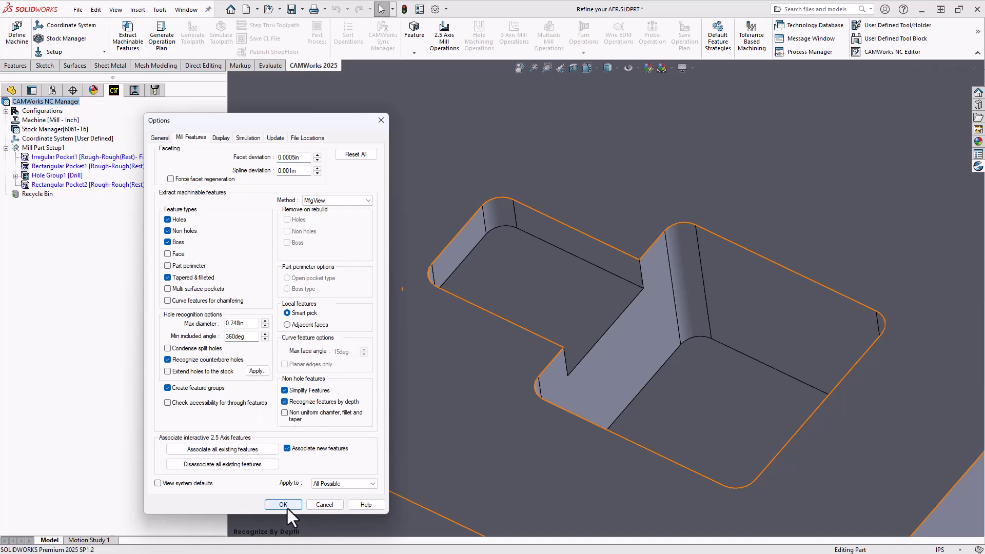
- Apply the Recognize features by depth setting in CAMWorks Options
left_click(283, 504)
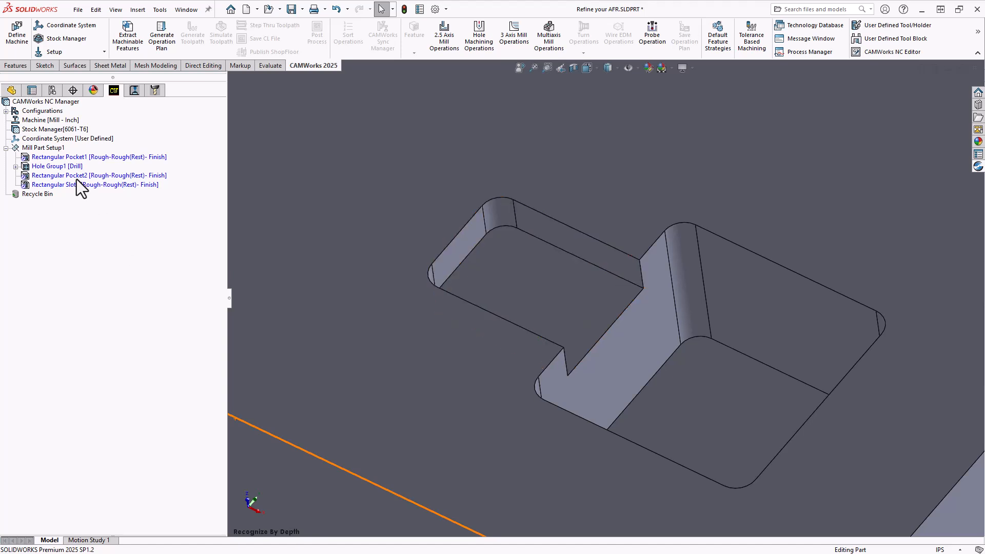
left_click(76, 185)
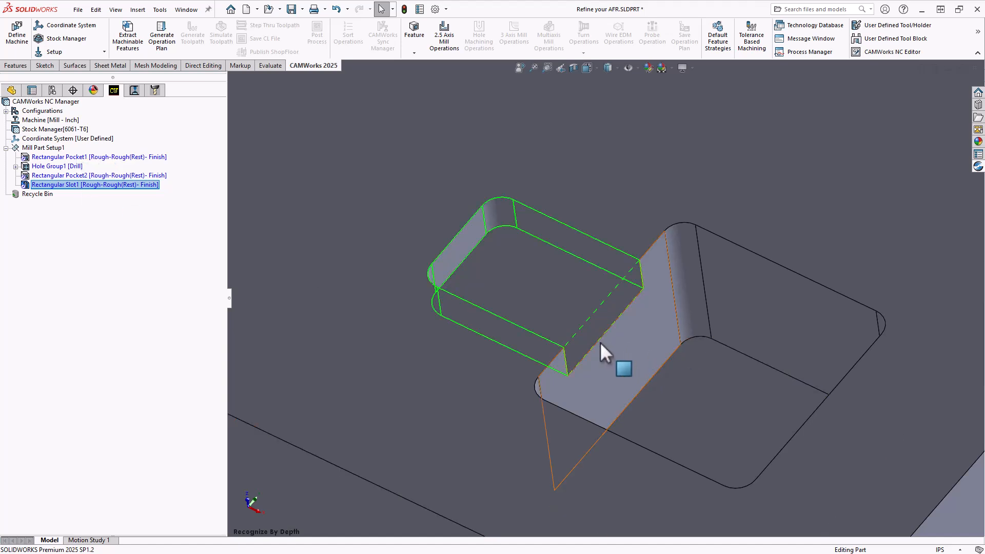
left_click(79, 156)
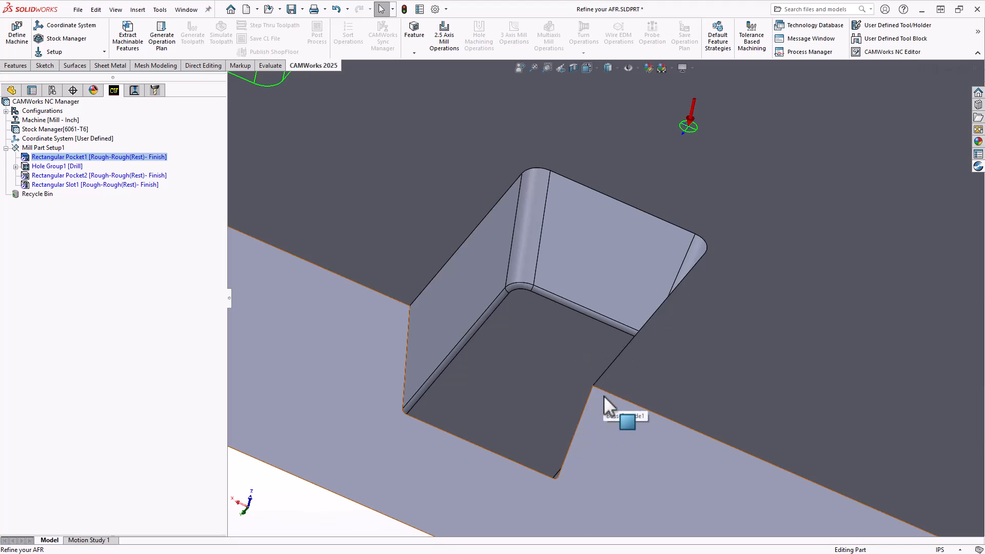
mouse_move(600, 275)
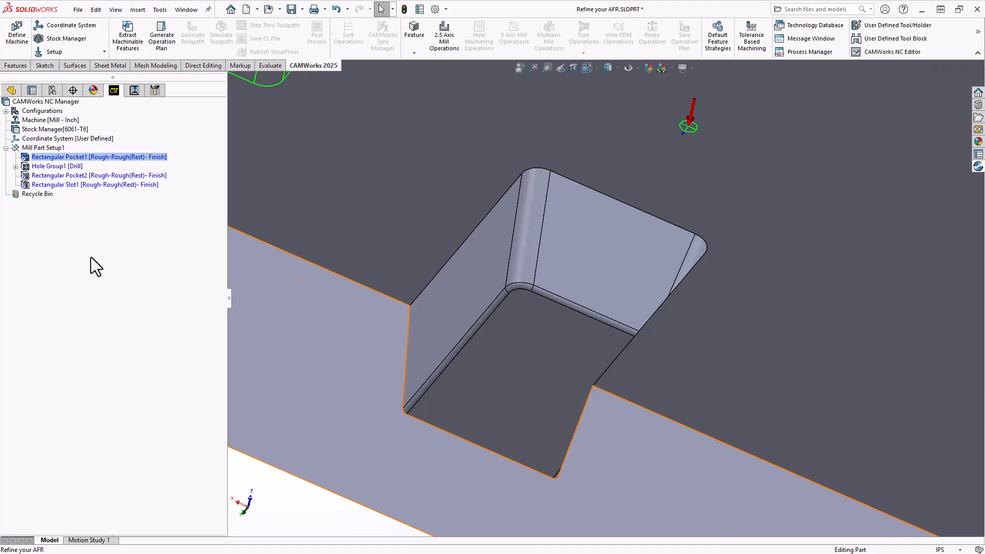
- Enable Non uniform chamfer, fillet and taper recognition in CAMWorks Options
right_click(39, 101)
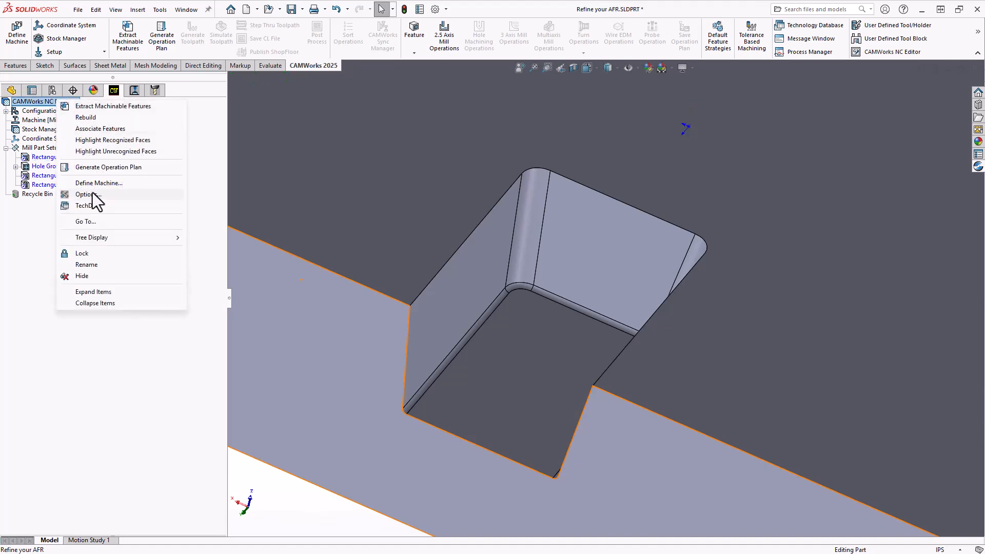
left_click(84, 195)
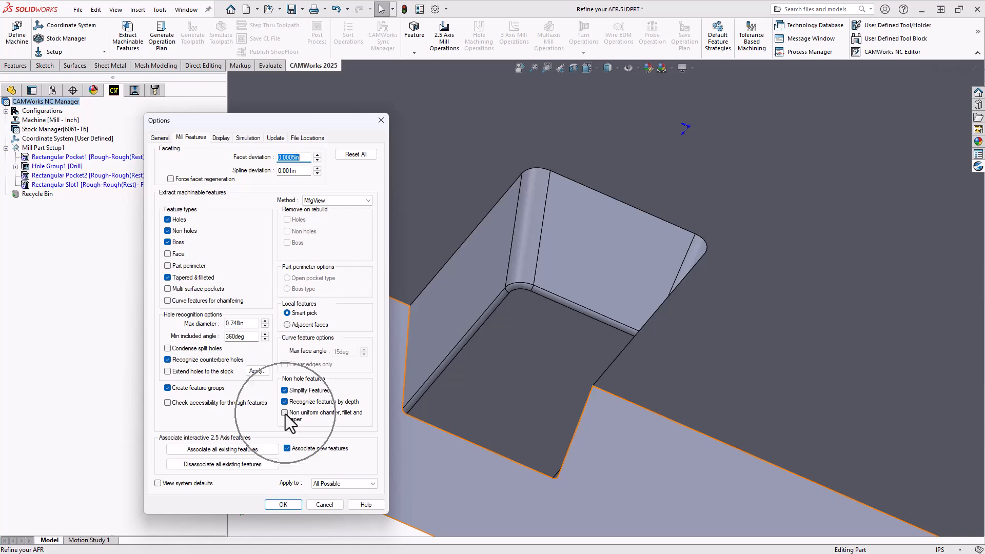
left_click(286, 412)
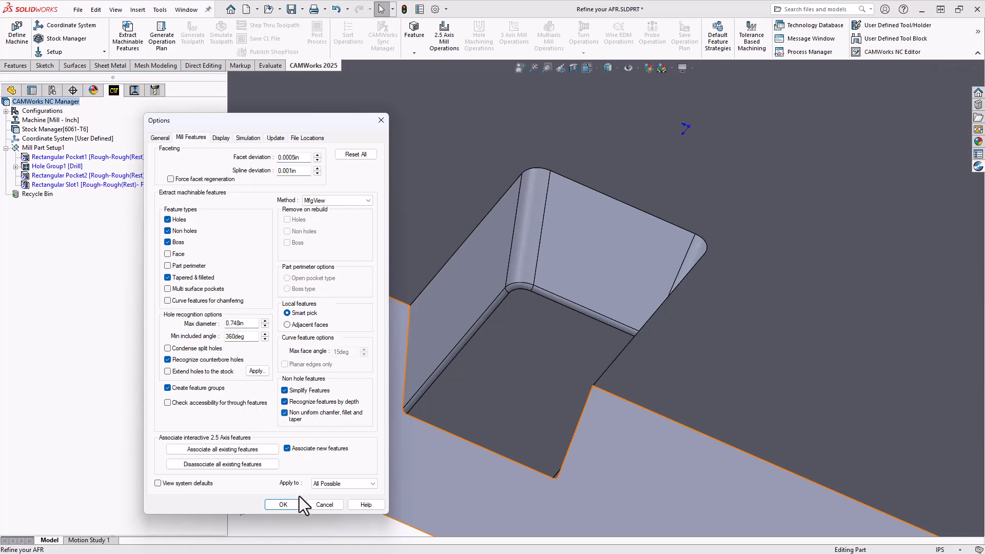
left_click(283, 503)
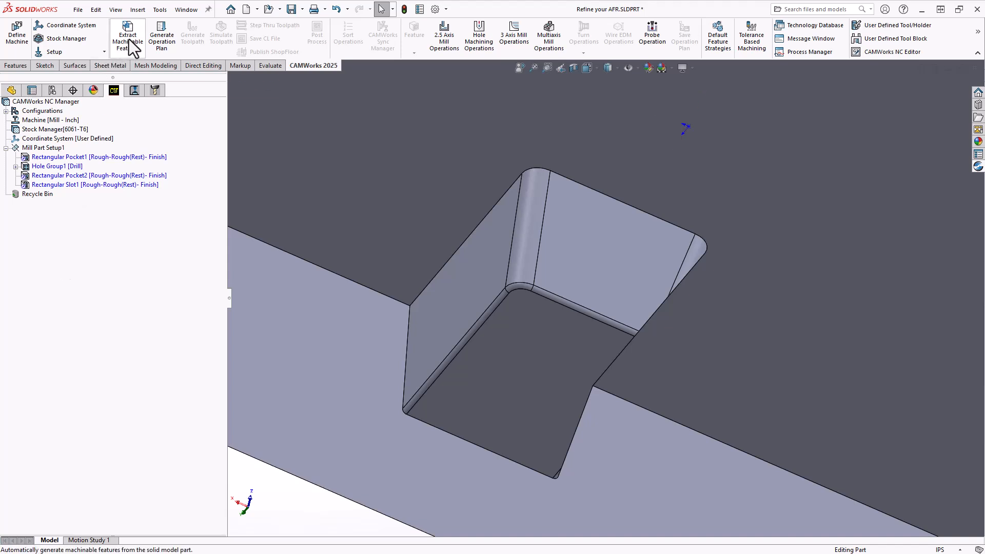
- Re-extract machinable features so the tapered slot appears as Irregular Slot1
left_click(128, 35)
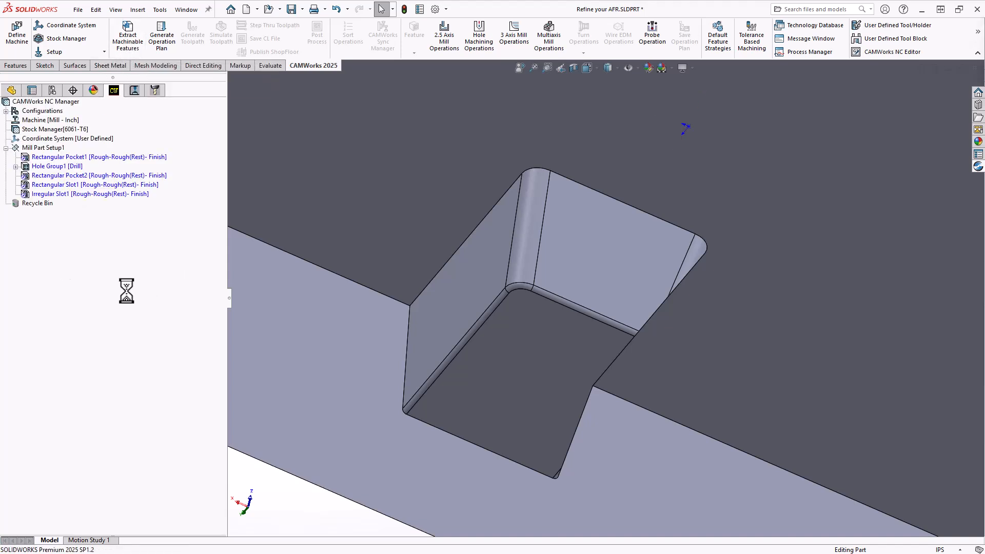